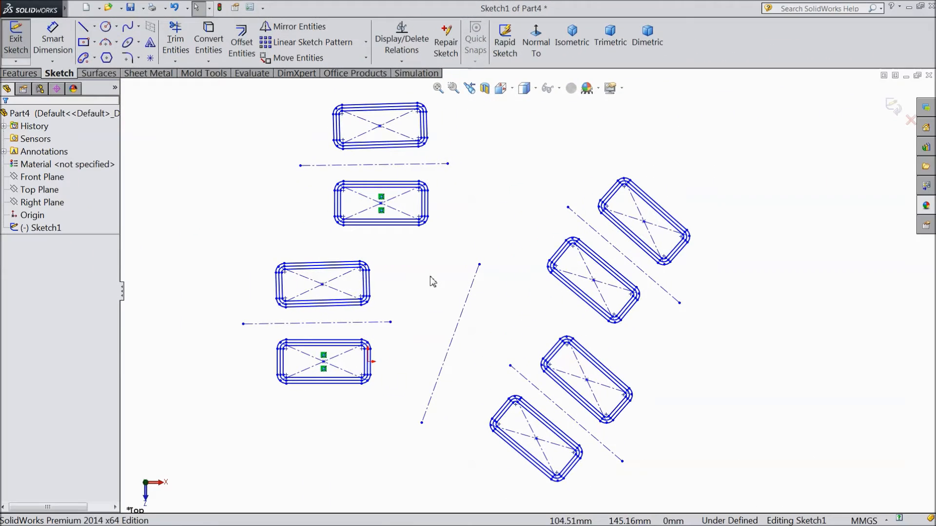
pyautogui.moveTo(427, 280)
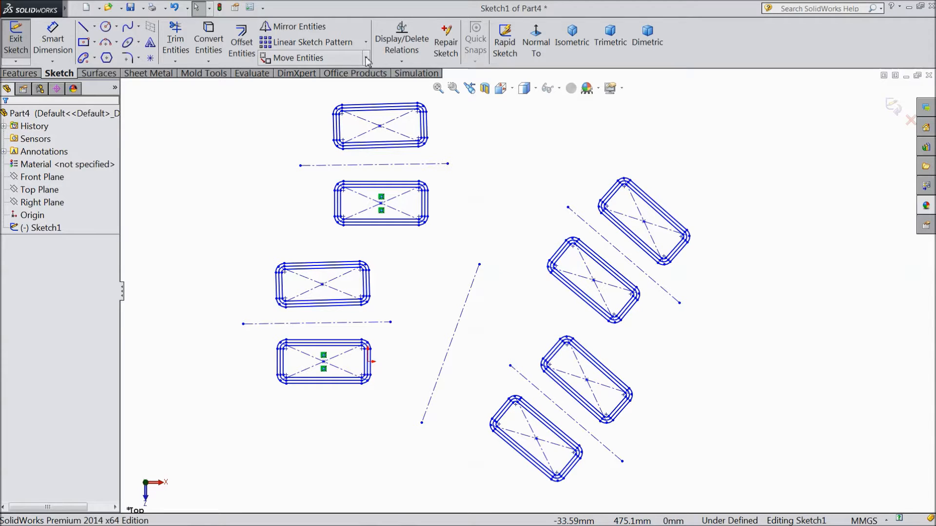
# Reveal the Move Entities dropdown listing Copy, Rotate, Scale and Stretch Entities
pyautogui.click(365, 58)
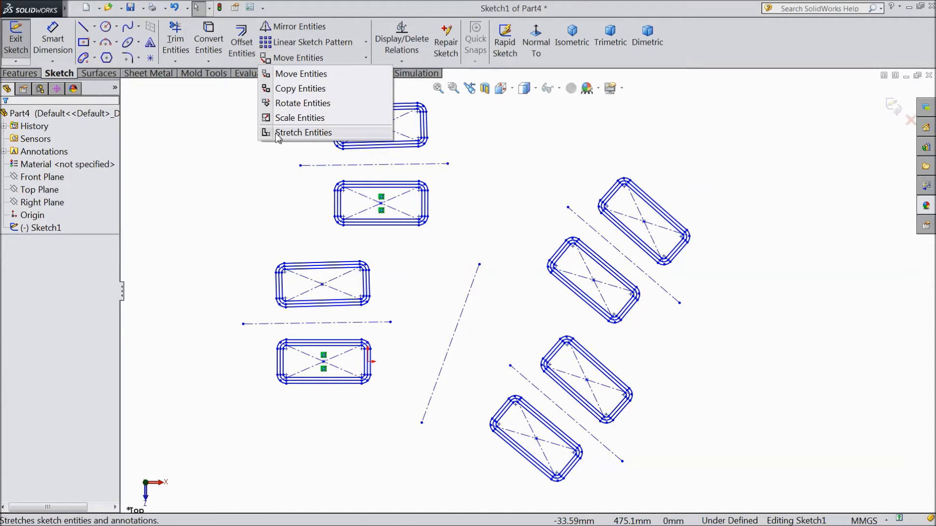
pyautogui.moveTo(299, 118)
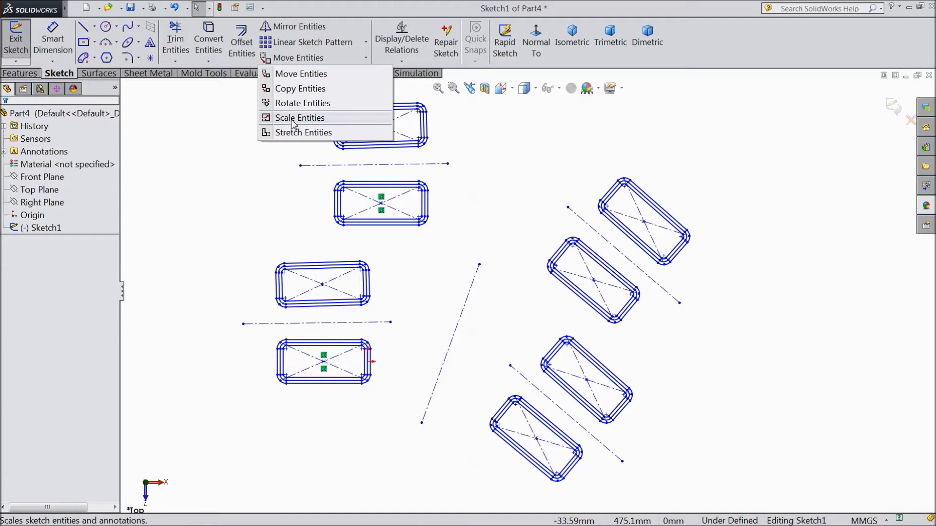
# Start Scale Entities on all sketch entities with a scale point above the sketch
pyautogui.click(299, 118)
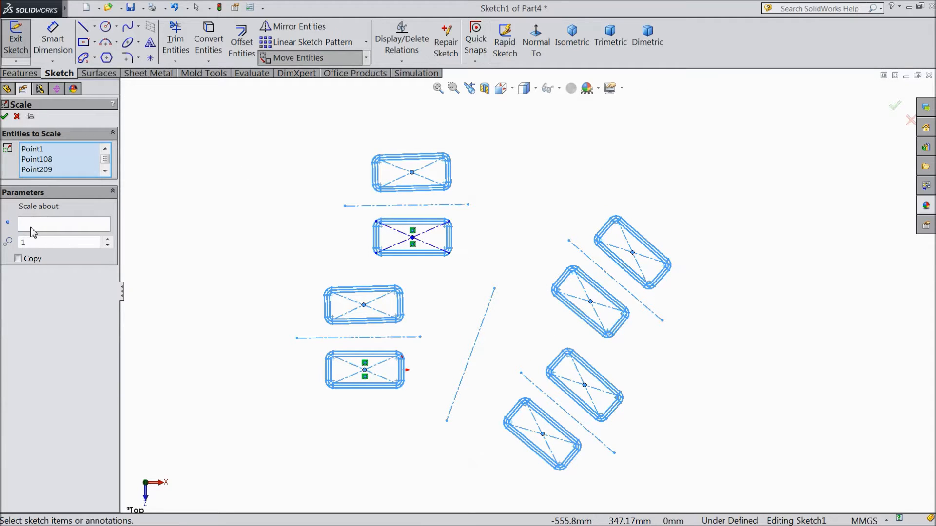
pyautogui.click(62, 225)
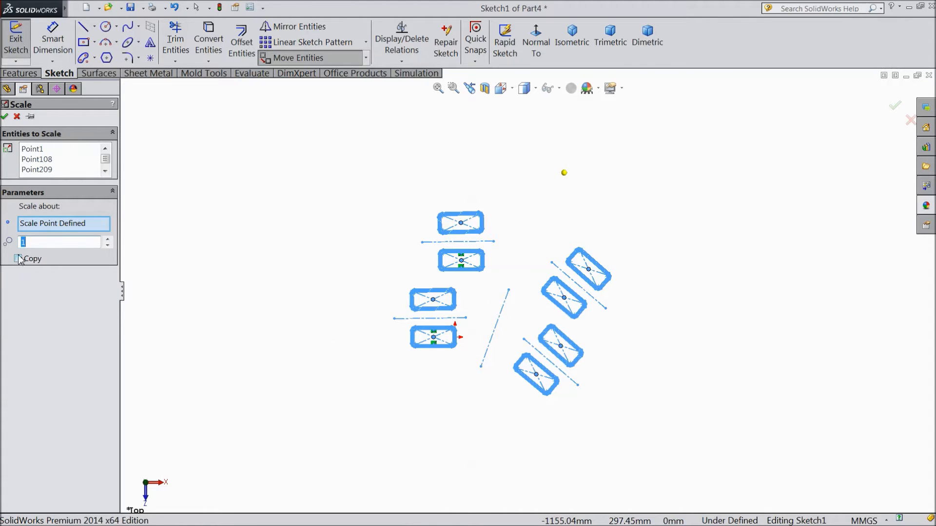
pyautogui.click(108, 239)
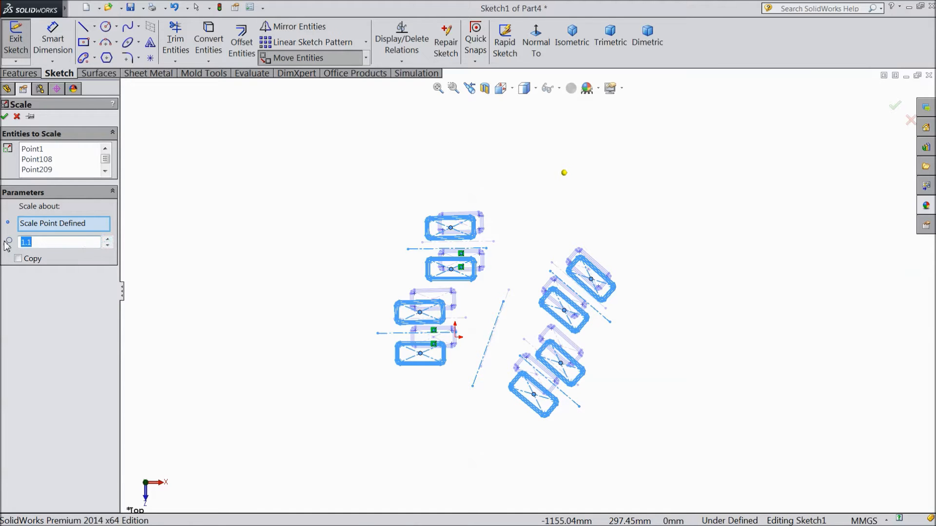
# Preview a scale factor 2 copy of the sketch, then cancel without applying it
pyautogui.write('2')
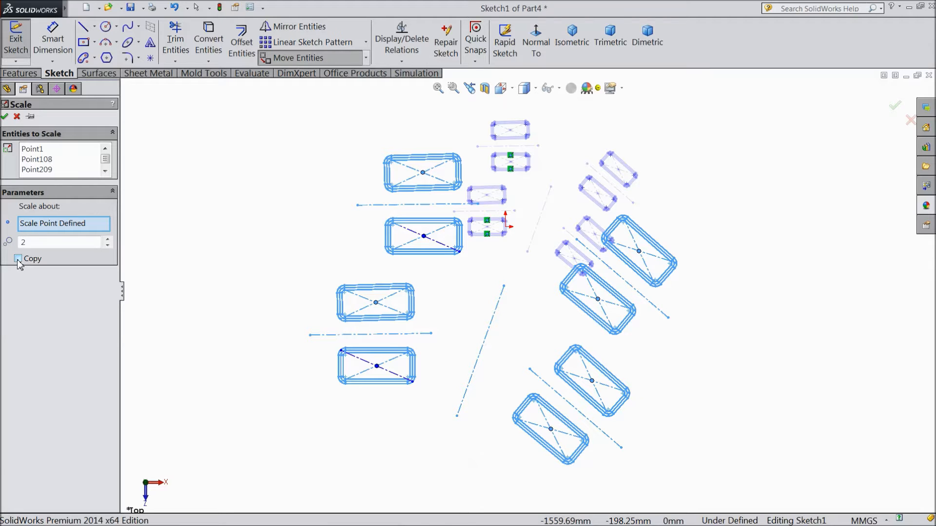
pyautogui.click(18, 275)
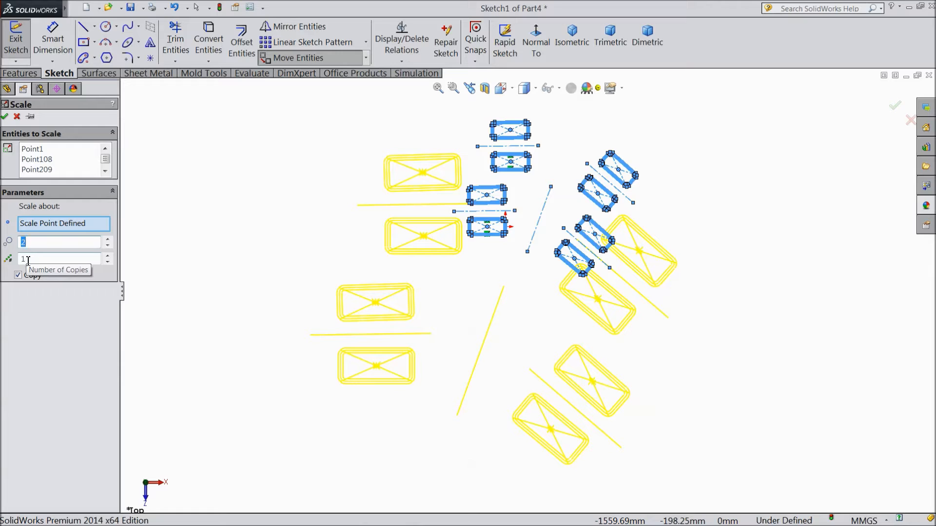
pyautogui.moveTo(15, 137)
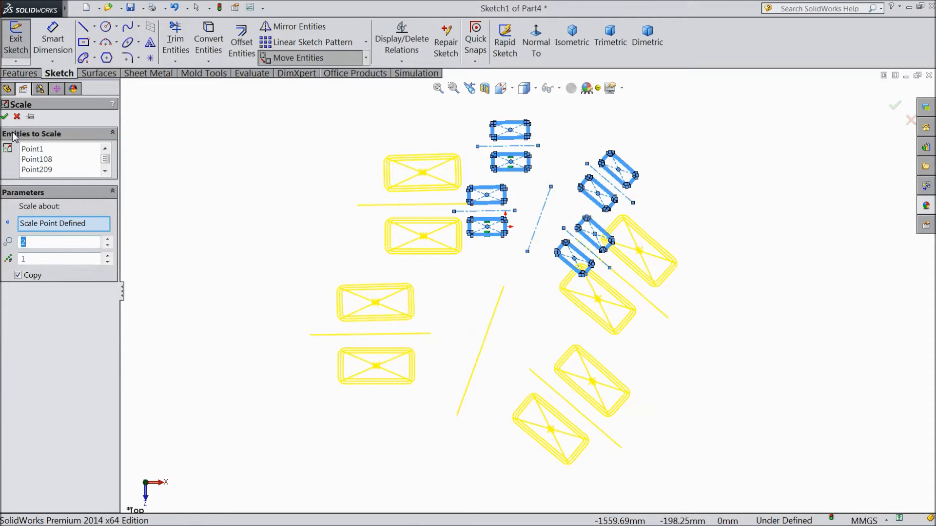
pyautogui.click(5, 116)
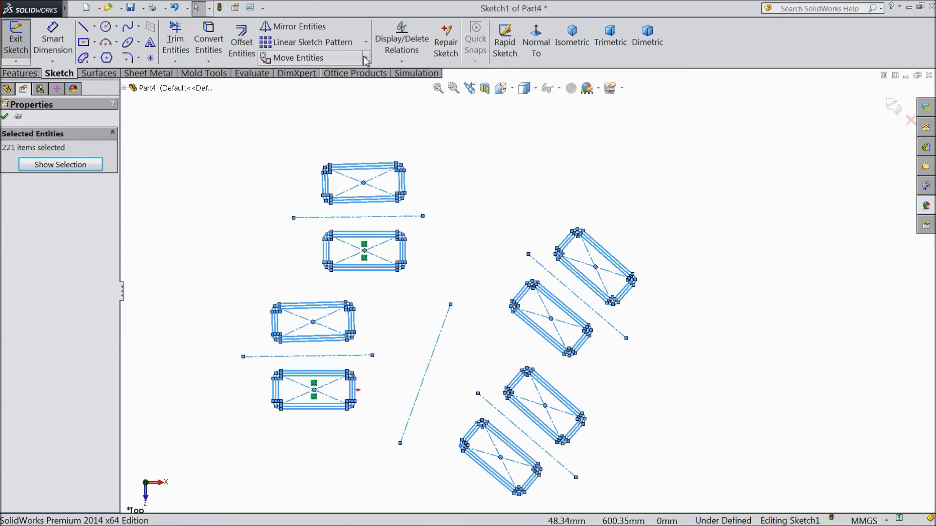
pyautogui.click(364, 57)
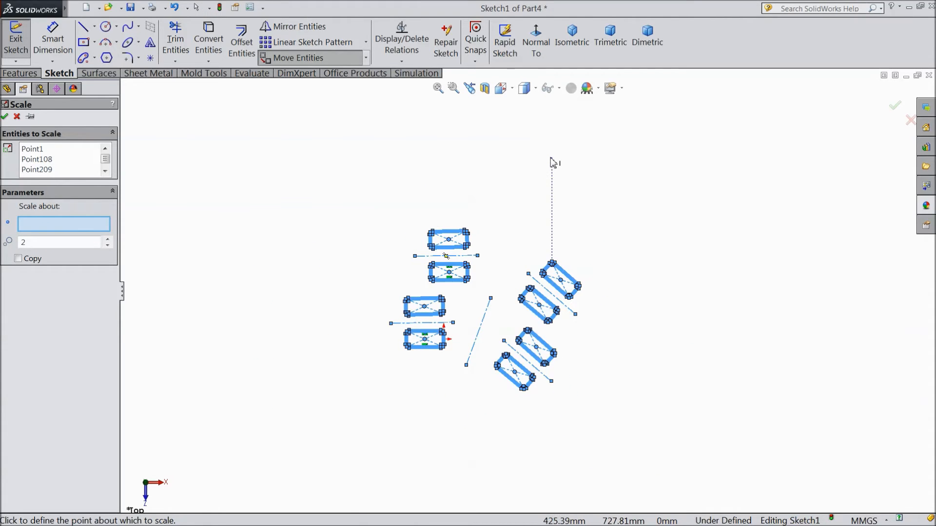
# Define the scale point above the sketch for the 0.5 half-size preview
pyautogui.click(550, 161)
pyautogui.write('0.5')
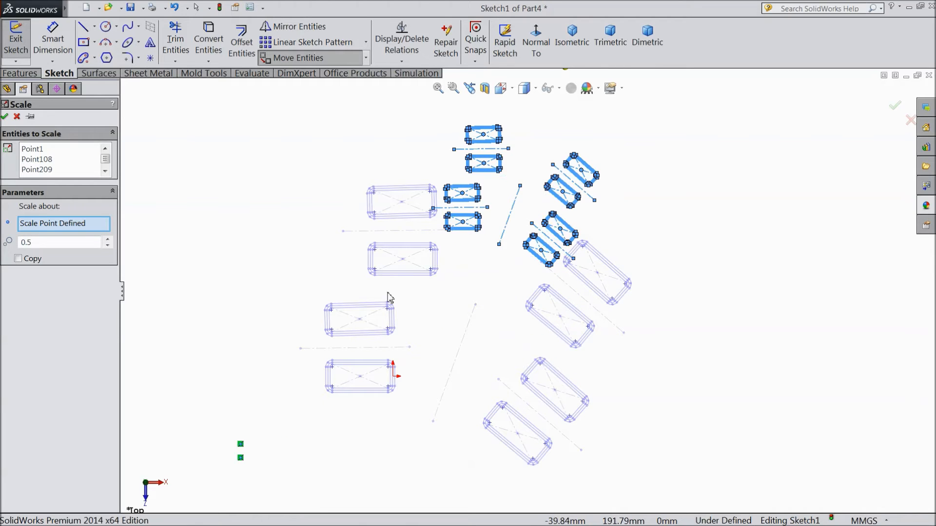
pyautogui.moveTo(421, 275)
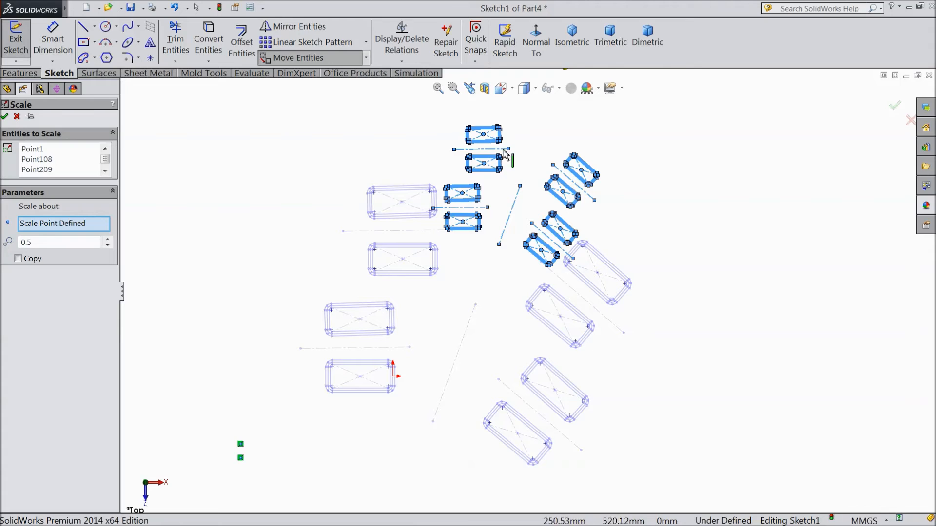
pyautogui.moveTo(441, 235)
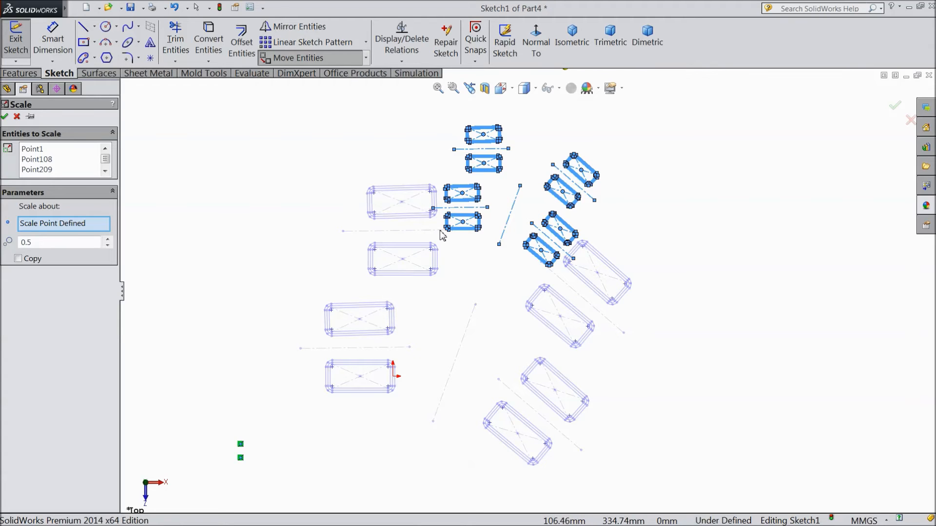
pyautogui.moveTo(329, 250)
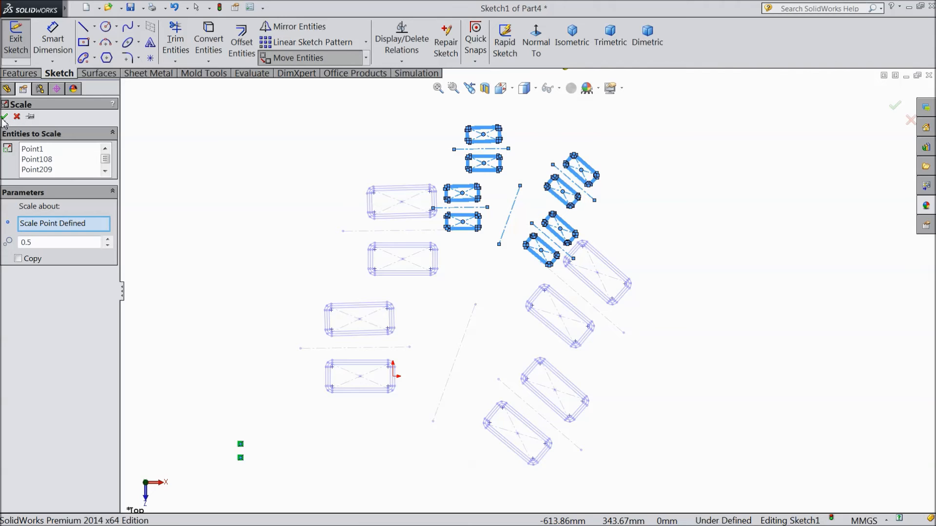
# Apply the 0.5 scale so all groups and centerlines become half size
pyautogui.click(4, 116)
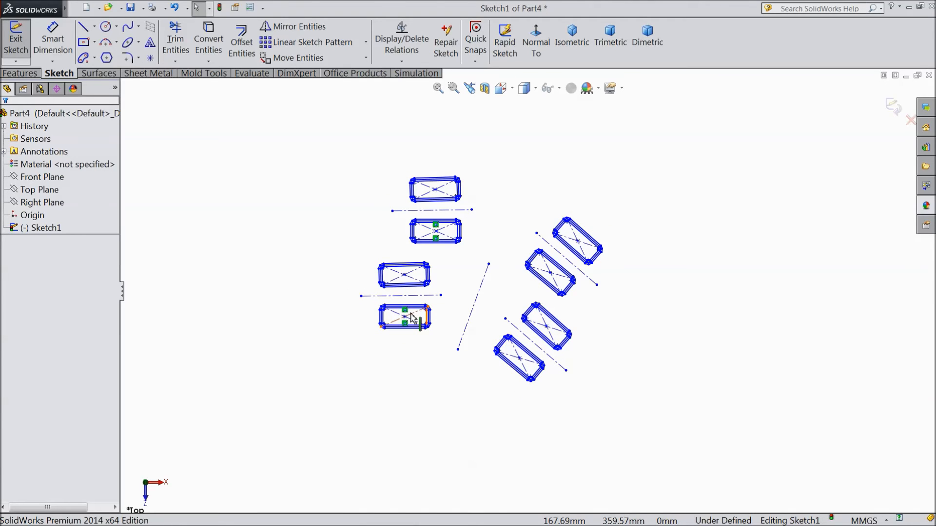
pyautogui.moveTo(444, 266)
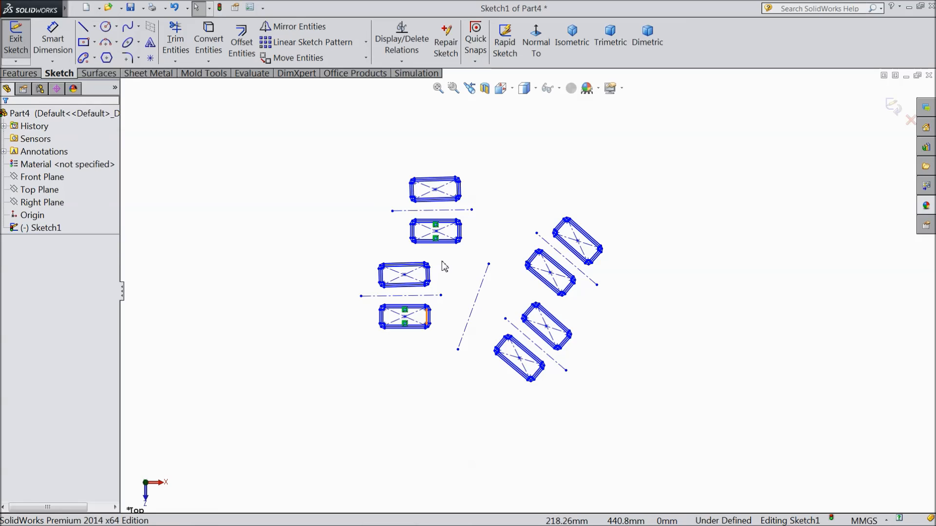
pyautogui.moveTo(484, 264)
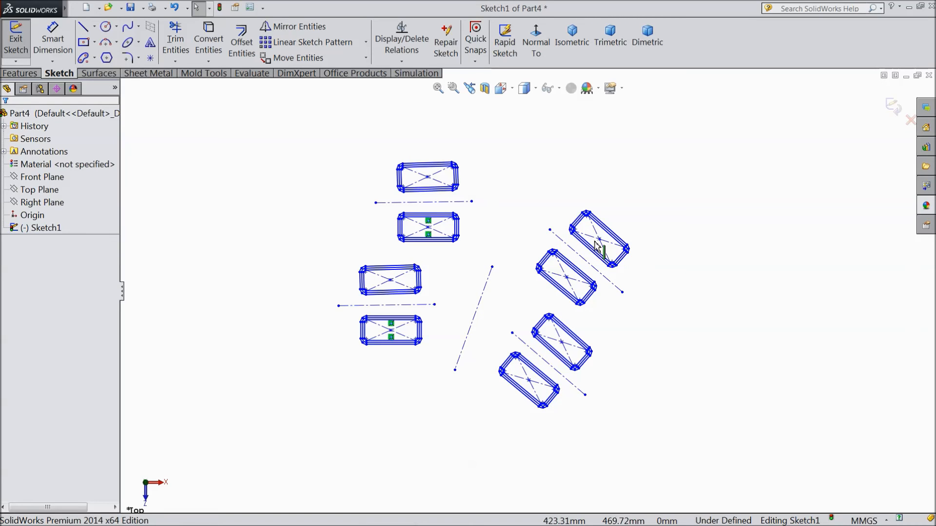
pyautogui.moveTo(357, 155)
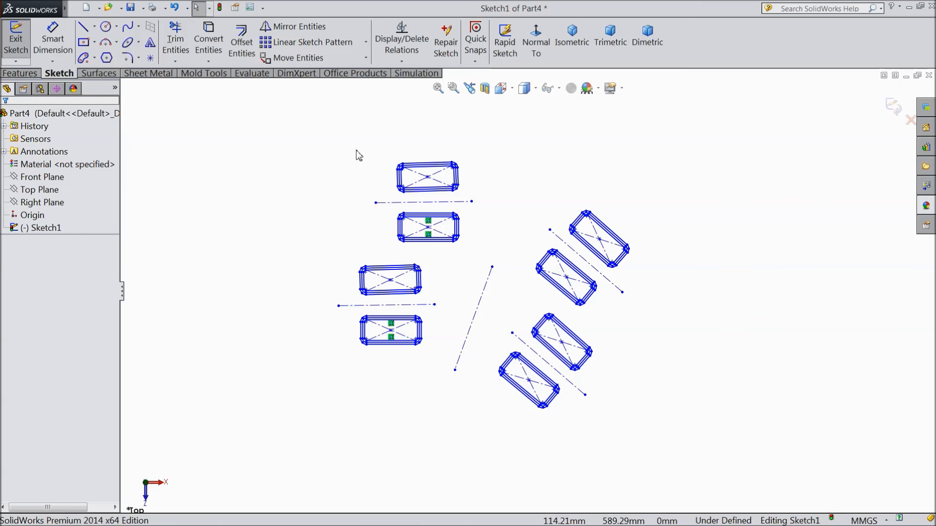